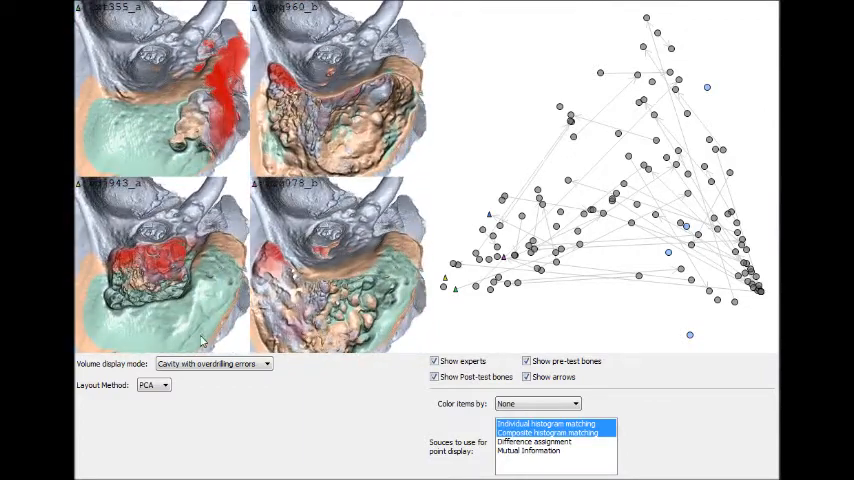
Preview the Reversed Highlight 1 and 2 renderings, then return to Cavity with overdrilling errors
left_click(212, 363)
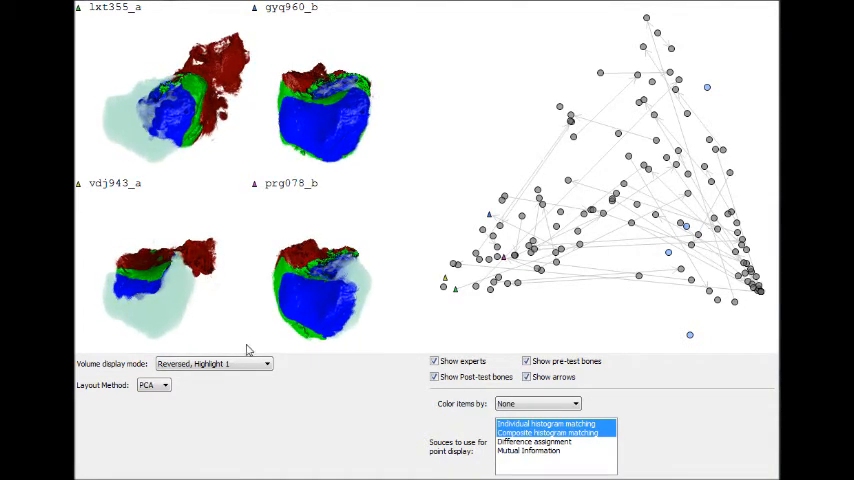
left_click(210, 363)
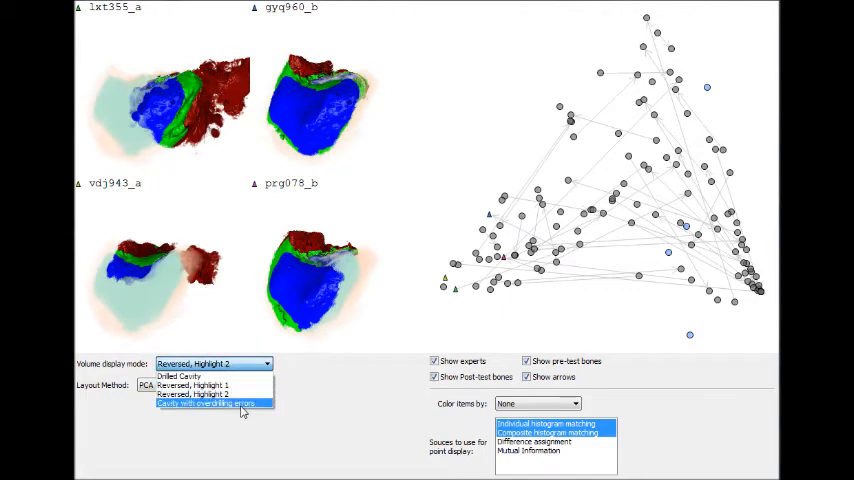
left_click(210, 404)
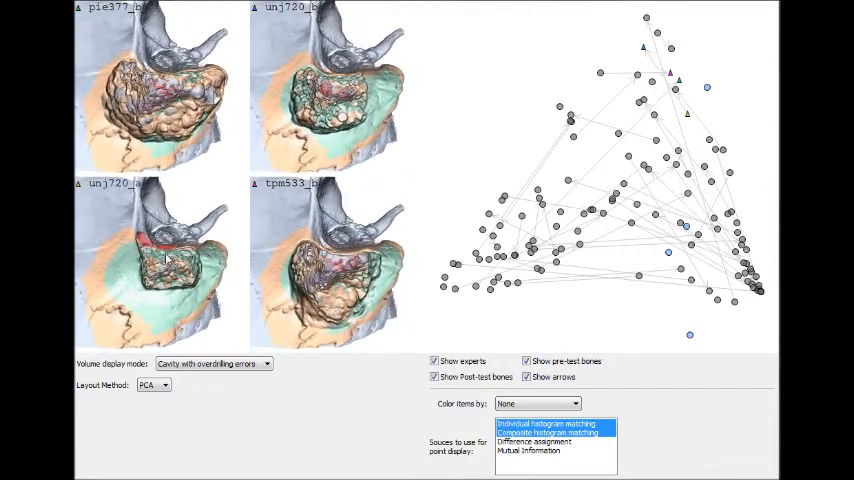
Keep the volume display mode on Cavity with overdrilling errors
left_click(213, 363)
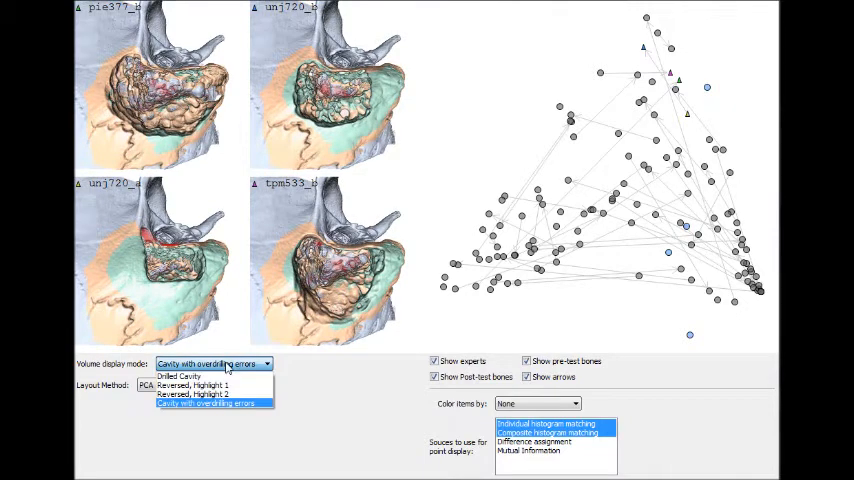
left_click(199, 384)
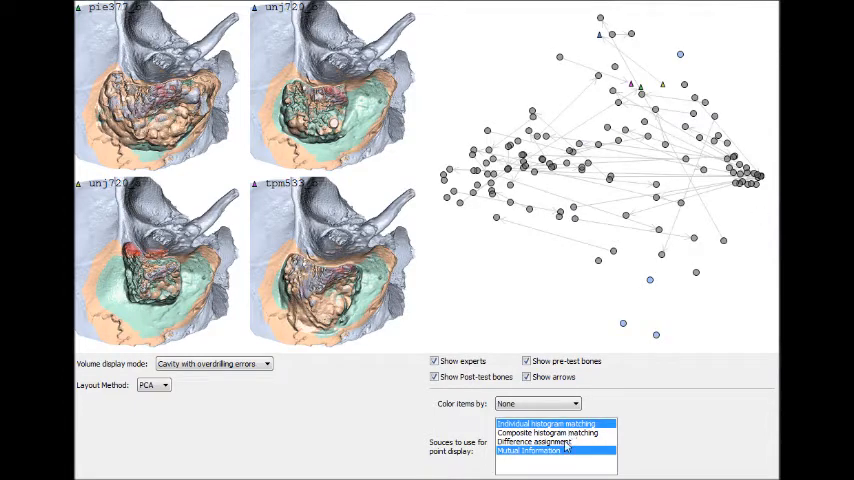
Base the layout on Difference assignment, then Composite, then add Individual histogram matching
left_click(546, 421)
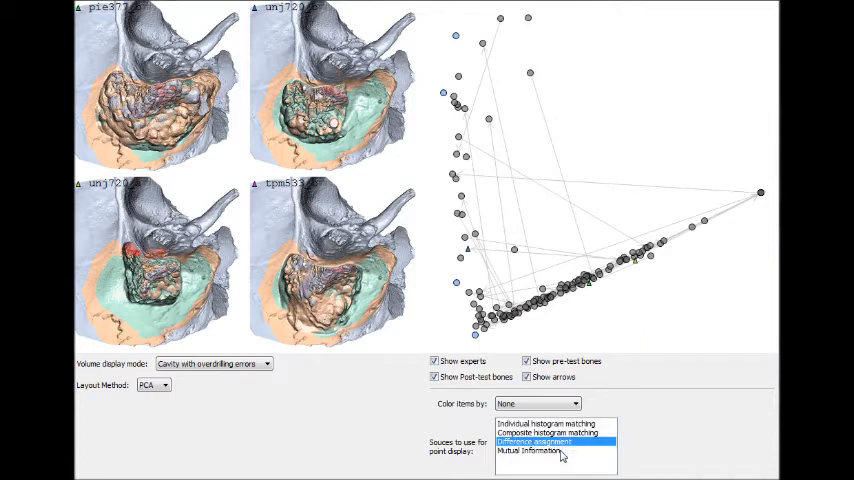
left_click(548, 432)
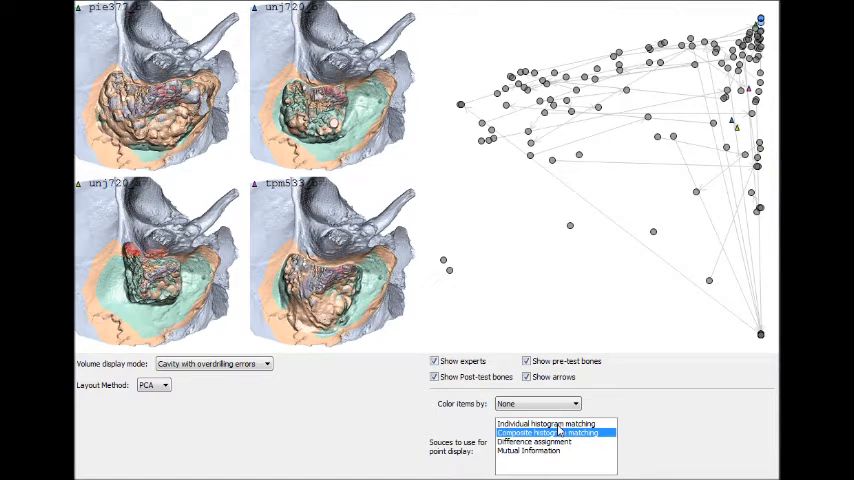
left_click(548, 424)
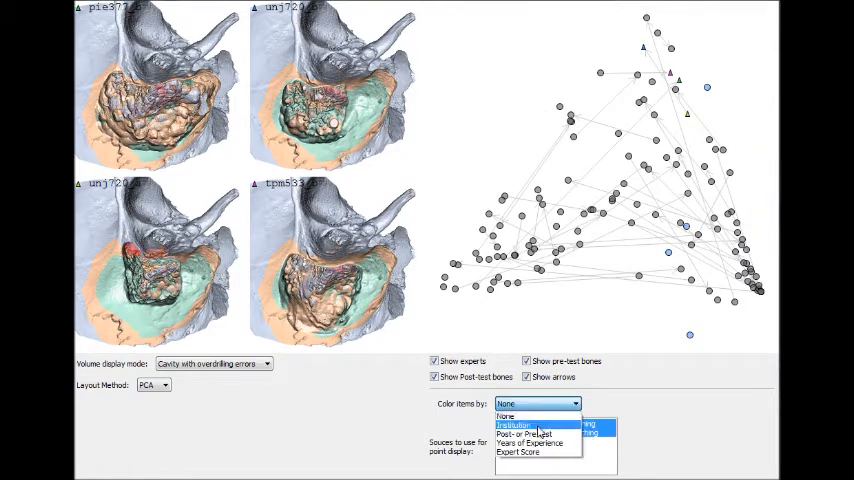
Color the scatterplot points by Post- or Pre-test
left_click(518, 425)
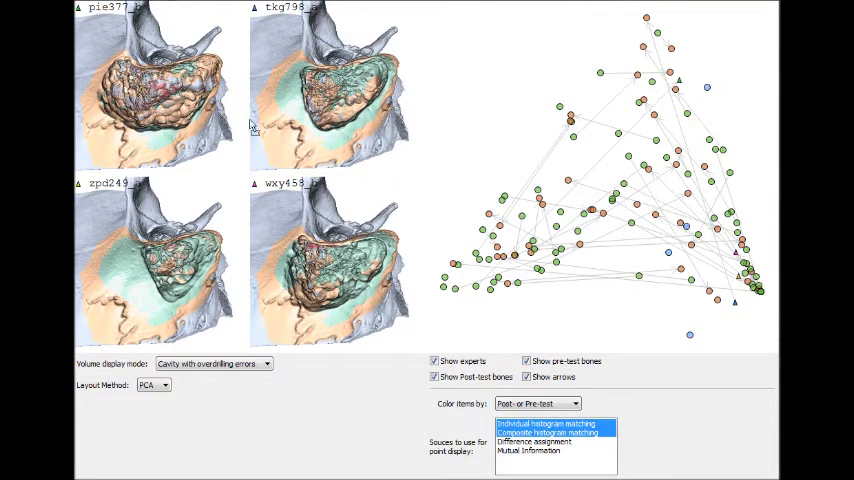
mouse_move(205, 125)
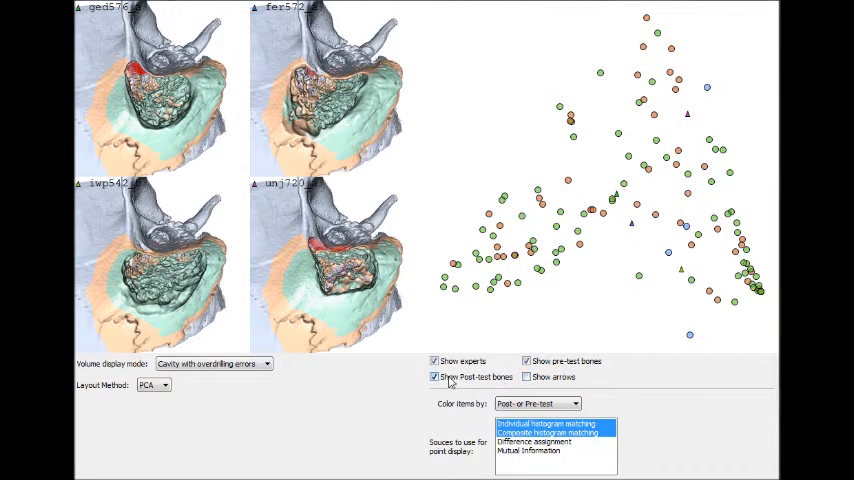
Hide and reshow the post-test bones, then show the pre-test bones again
left_click(435, 377)
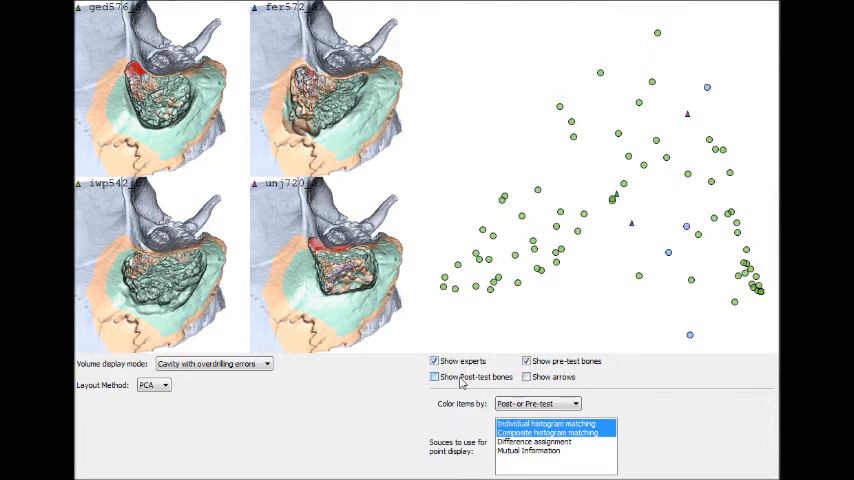
left_click(435, 377)
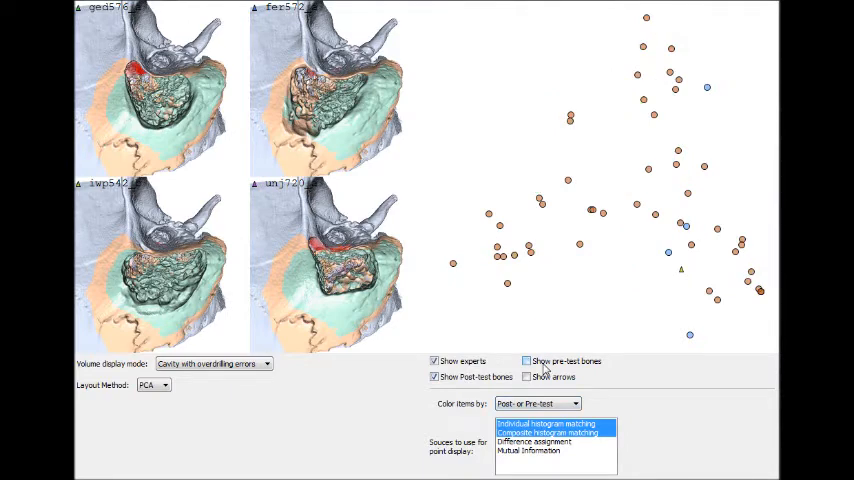
left_click(527, 361)
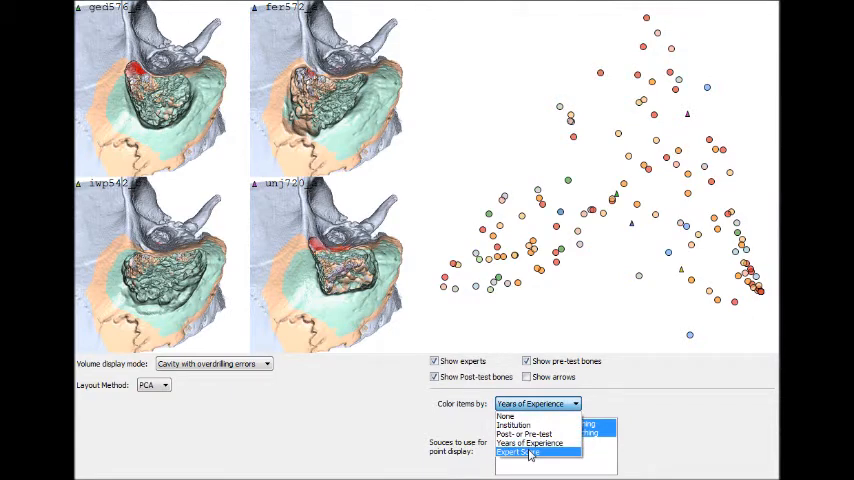
Color the scatterplot points by Expert Score
left_click(528, 452)
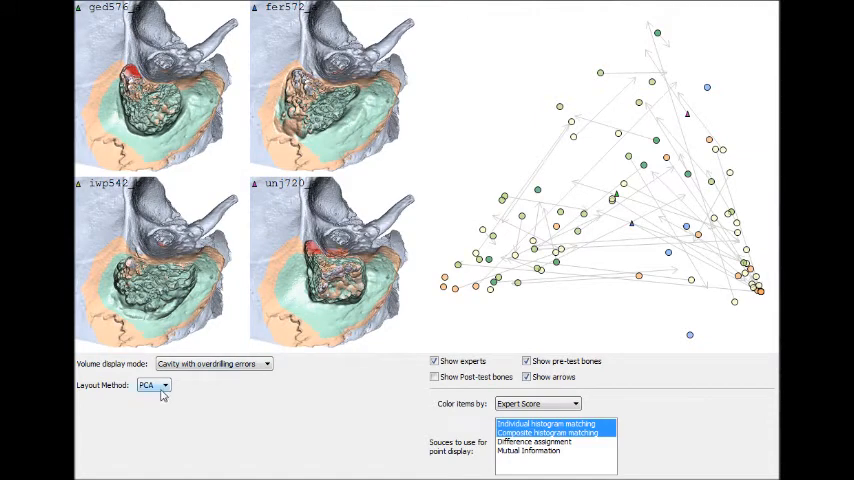
Try the LLE layout, restore PCA, and render volumes as Reversed, Highlight 1
left_click(151, 385)
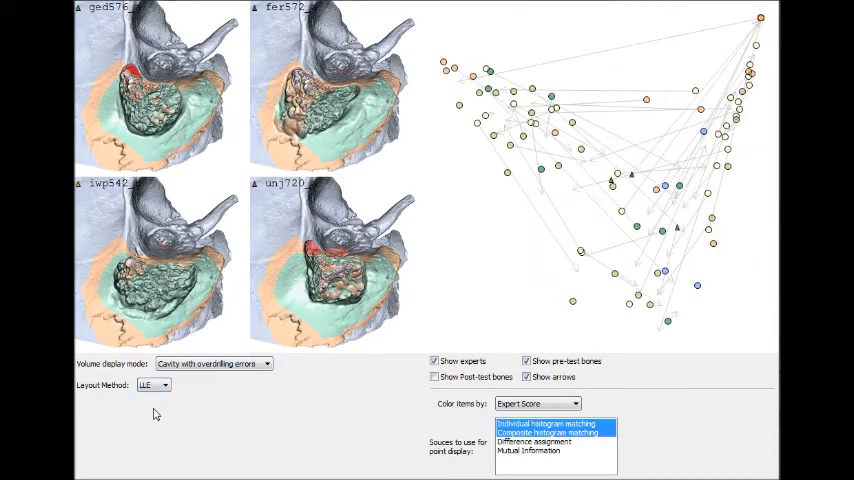
left_click(152, 385)
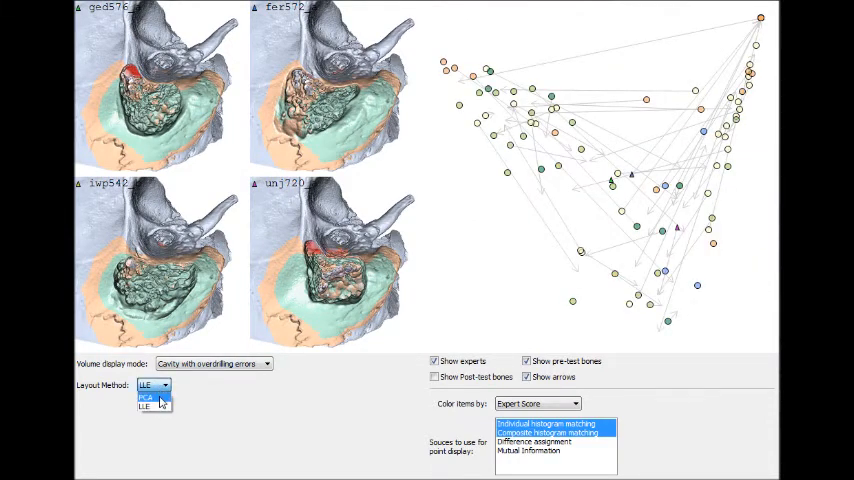
left_click(146, 398)
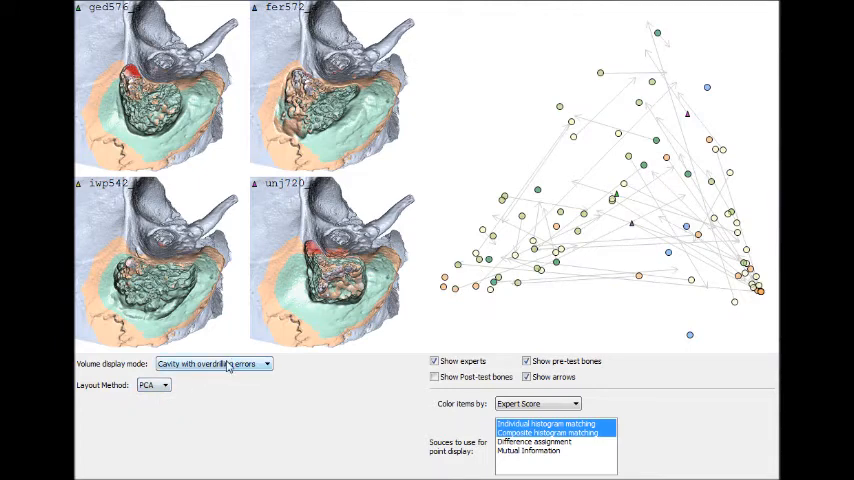
left_click(213, 363)
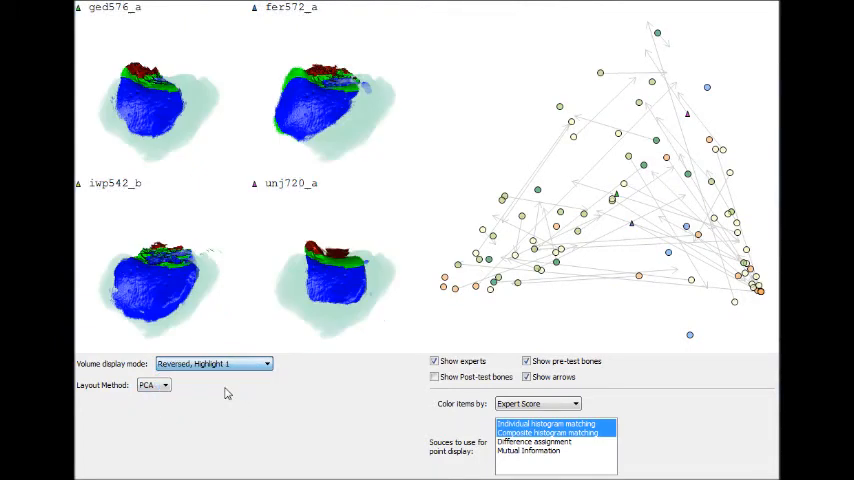